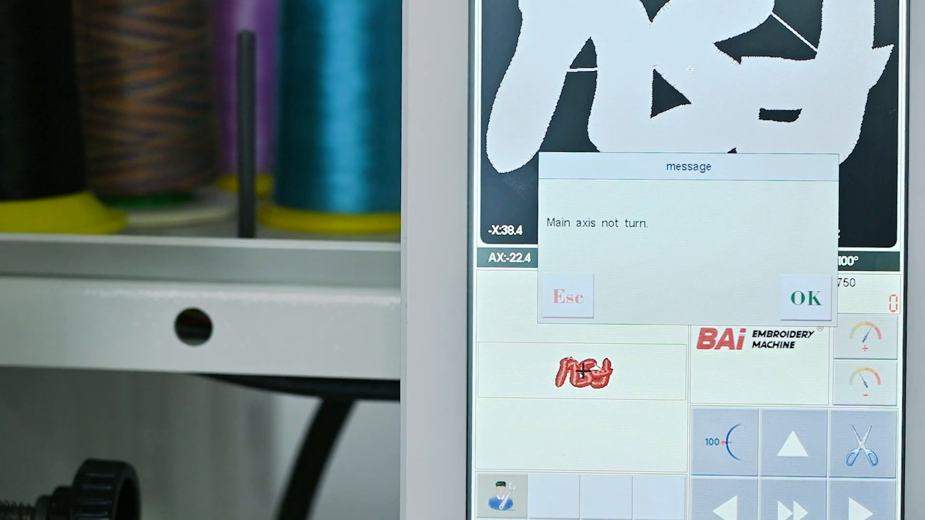
Acknowledge the 'Main axis not turn' message with OK, returning to the loaded design
left_click(804, 298)
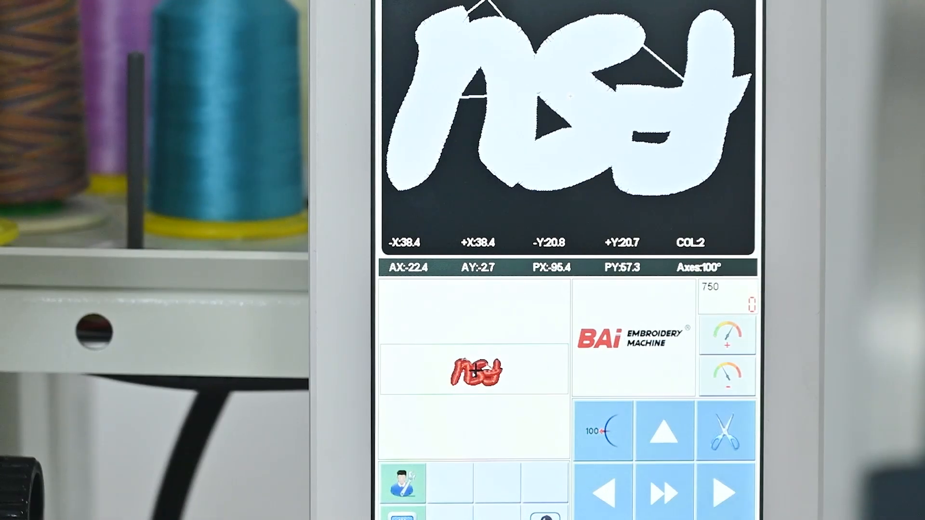
left_click(727, 429)
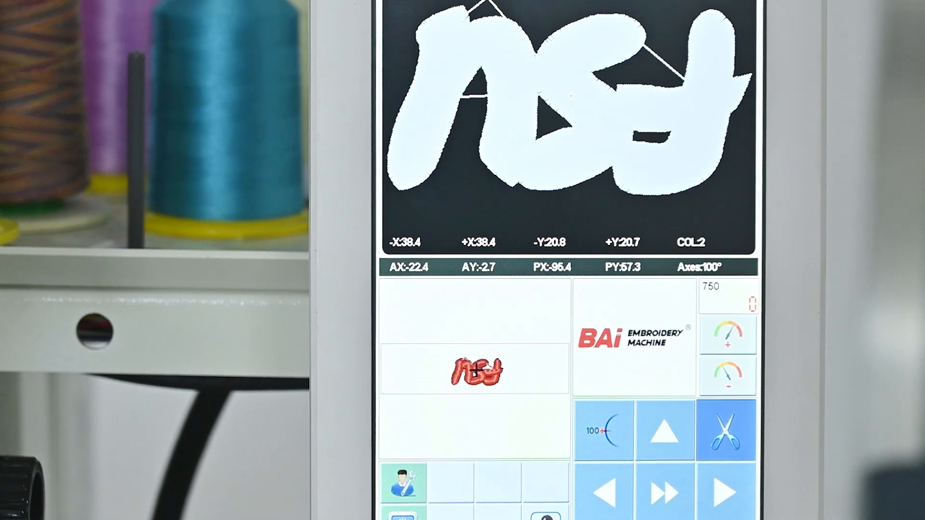
left_click(727, 429)
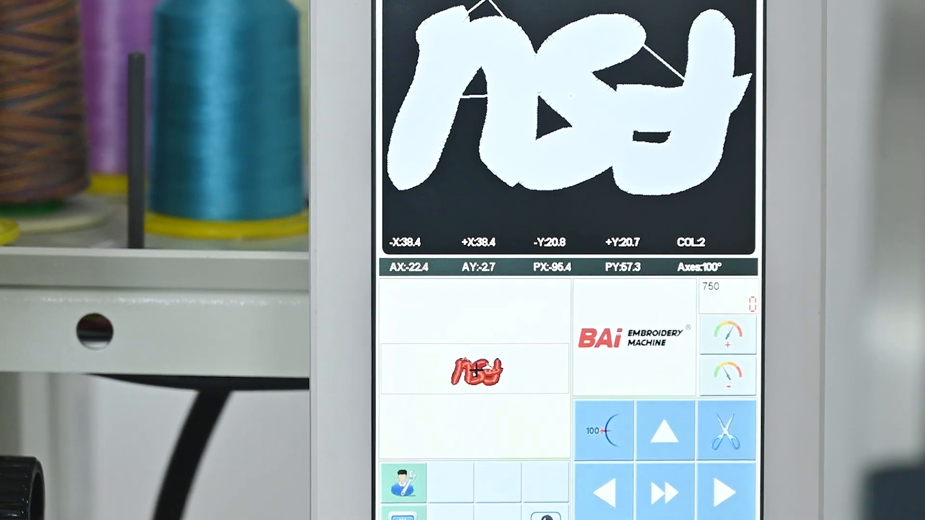